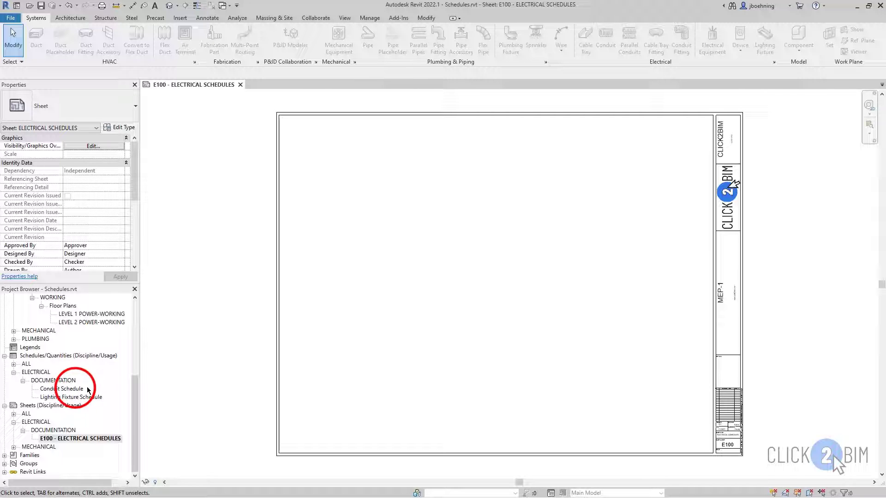
Drag the Conduit Schedule from the Project Browser onto sheet E100.
click(61, 389)
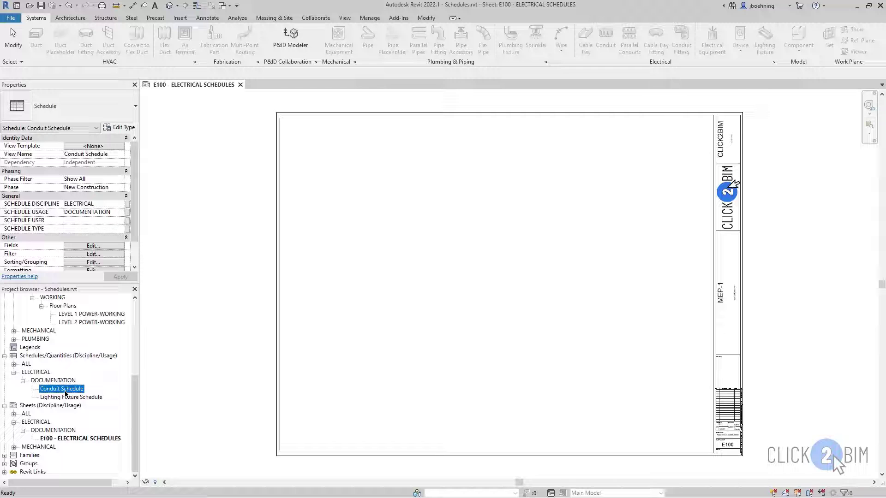
click(62, 389)
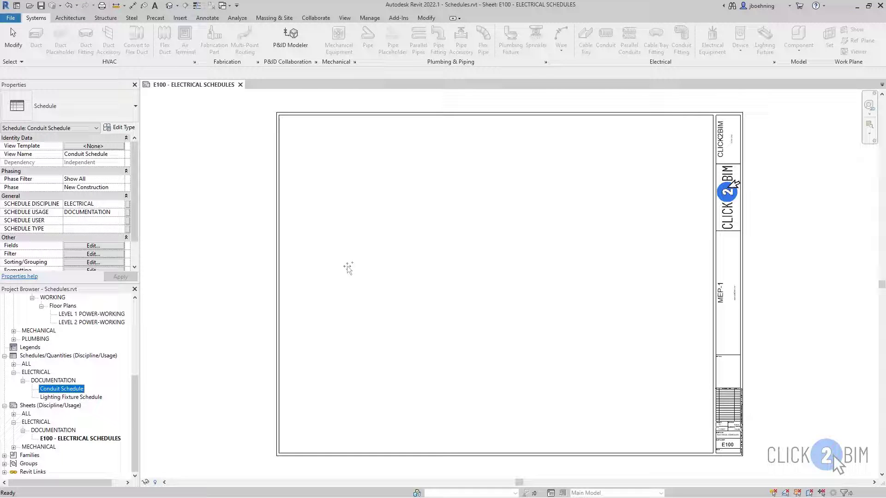
click(366, 254)
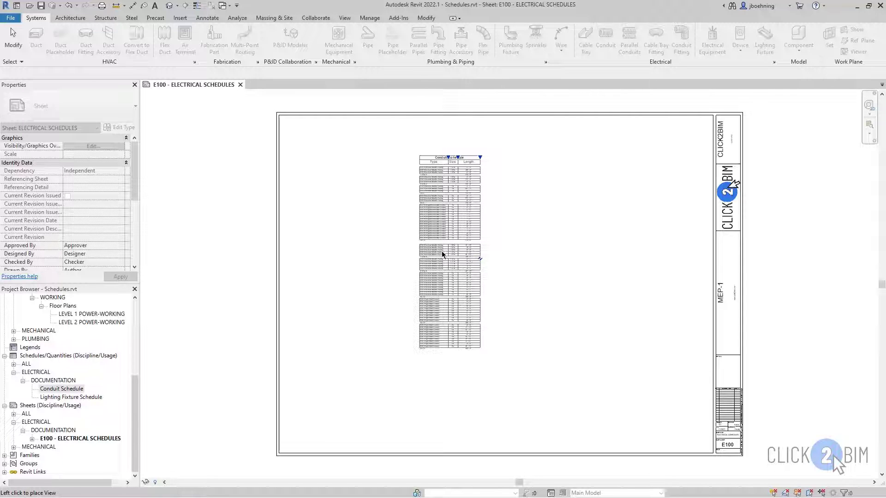
drag(449, 255, 389, 254)
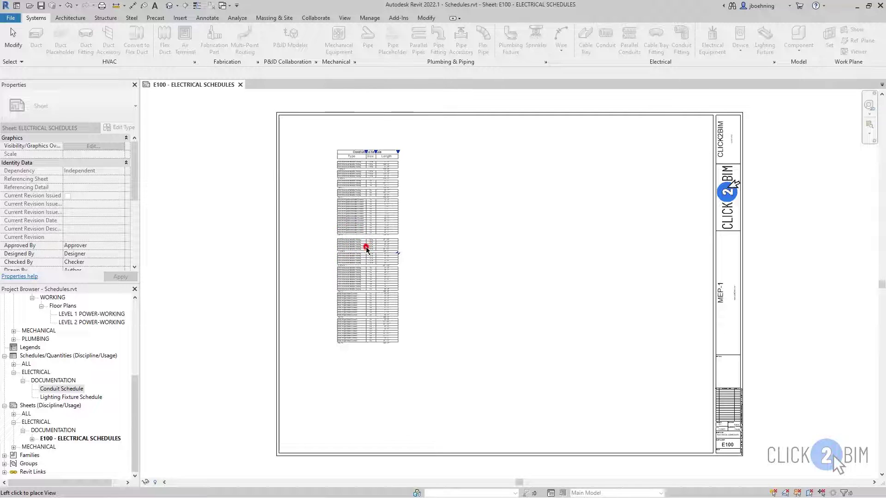
Drop the Conduit Schedule on sheet E100, select it, and adjust its column widths.
click(366, 249)
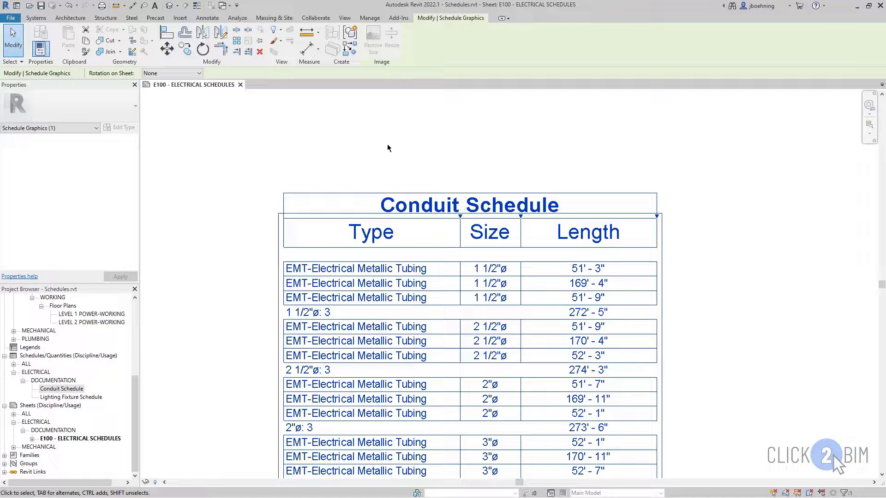
click(468, 205)
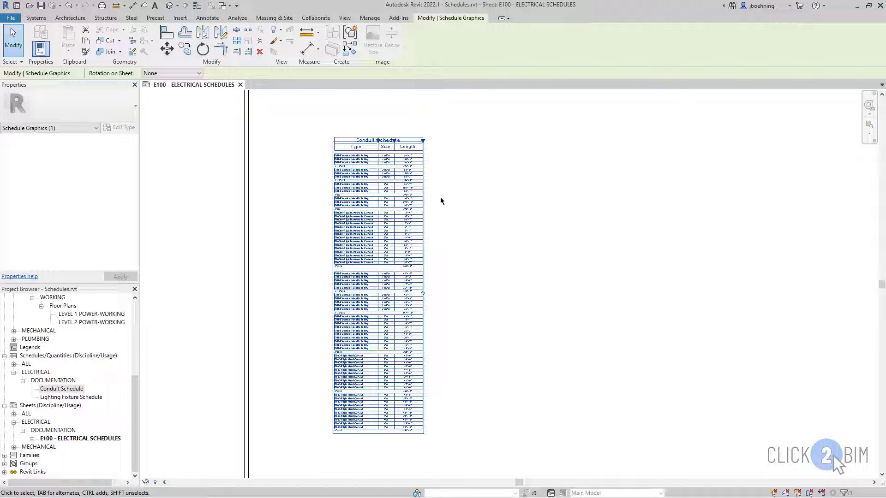
click(531, 187)
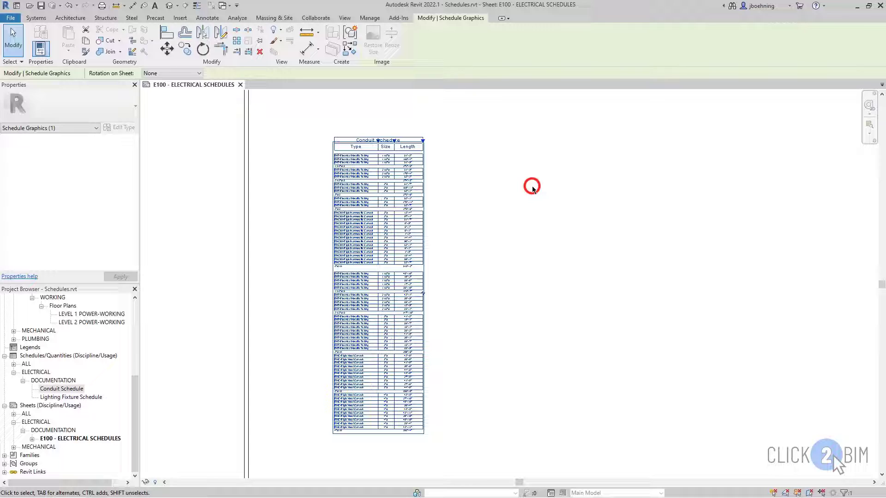
click(532, 190)
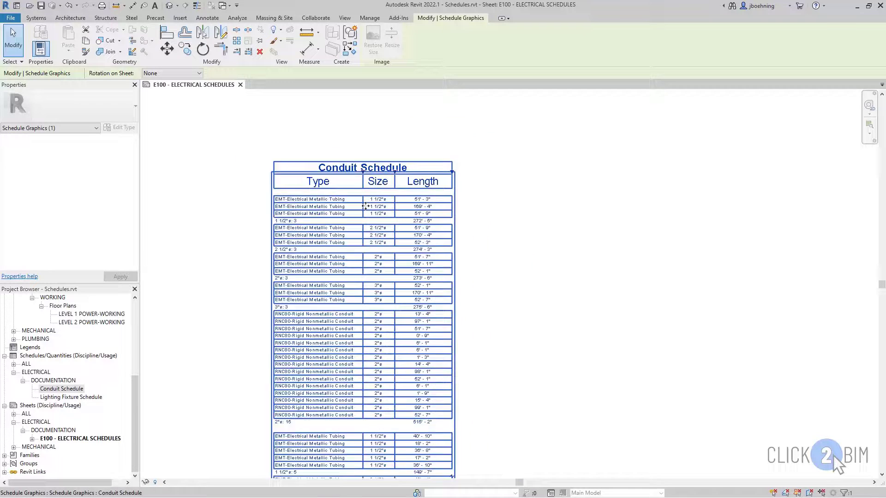
Split the Conduit Schedule at its break control, then split the second part again.
scroll(down, 3)
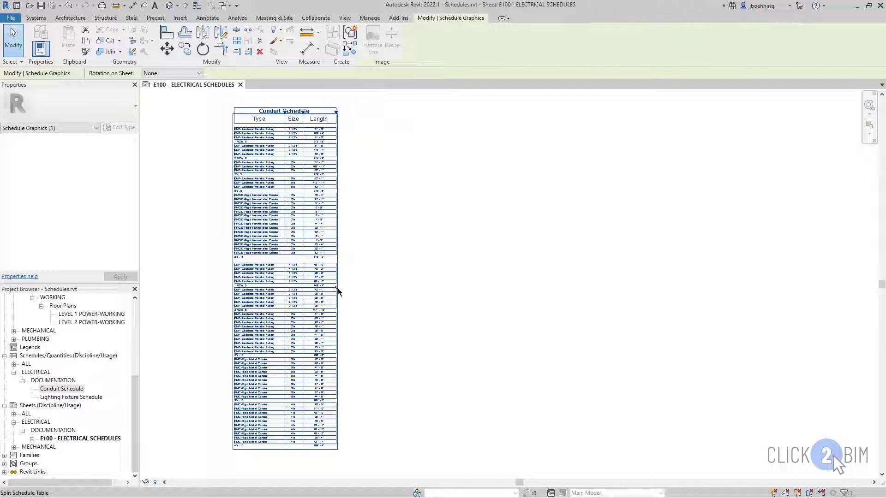
mouse_move(338, 292)
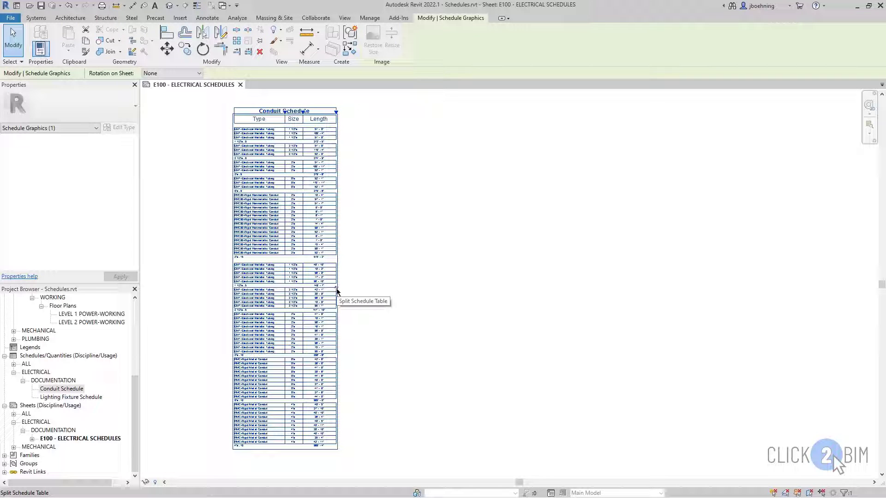
click(335, 290)
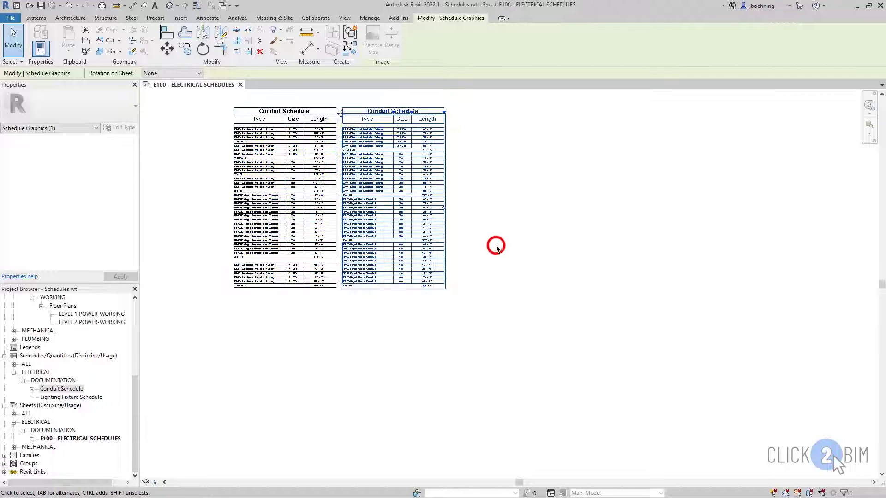
click(36, 17)
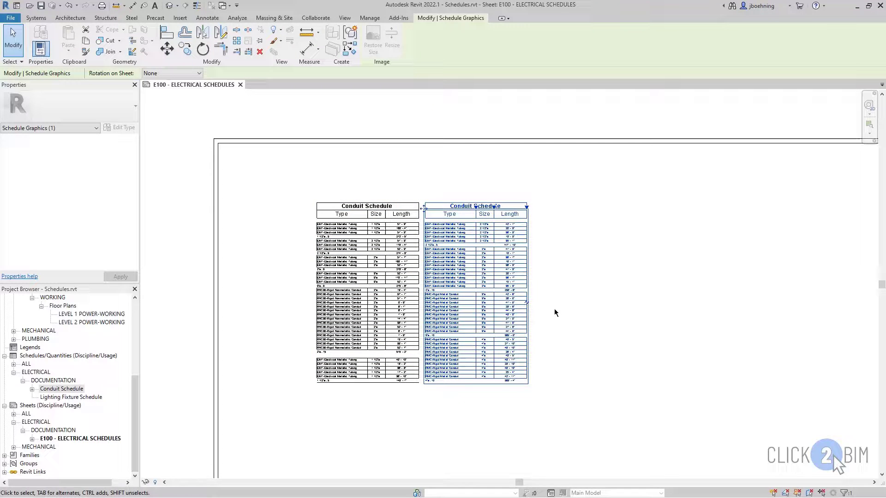
mouse_move(529, 307)
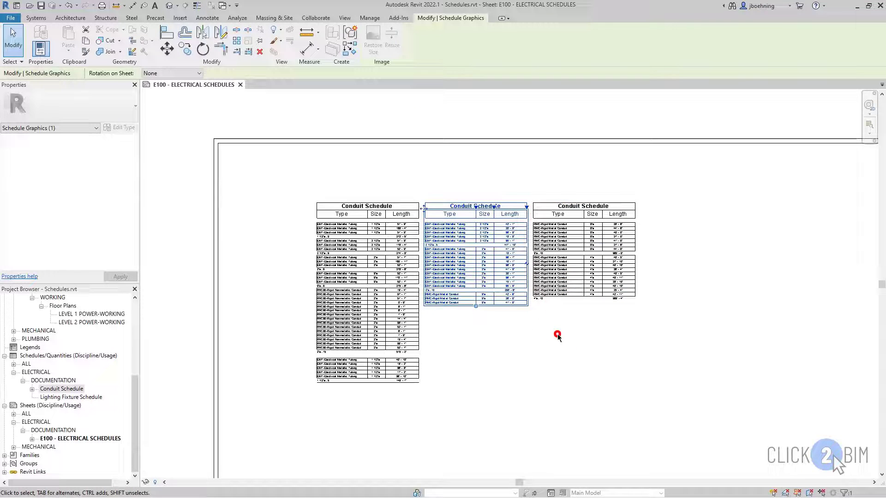
Select the third schedule part and drag it to a new position.
click(556, 343)
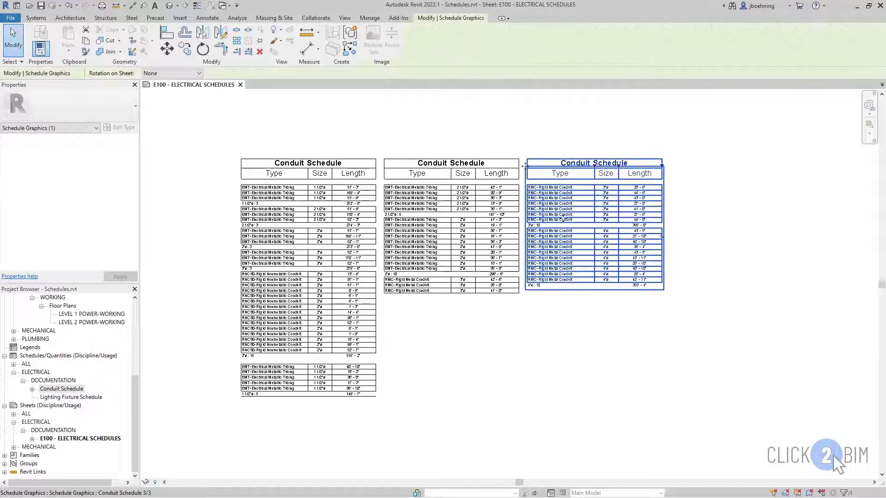
mouse_move(579, 192)
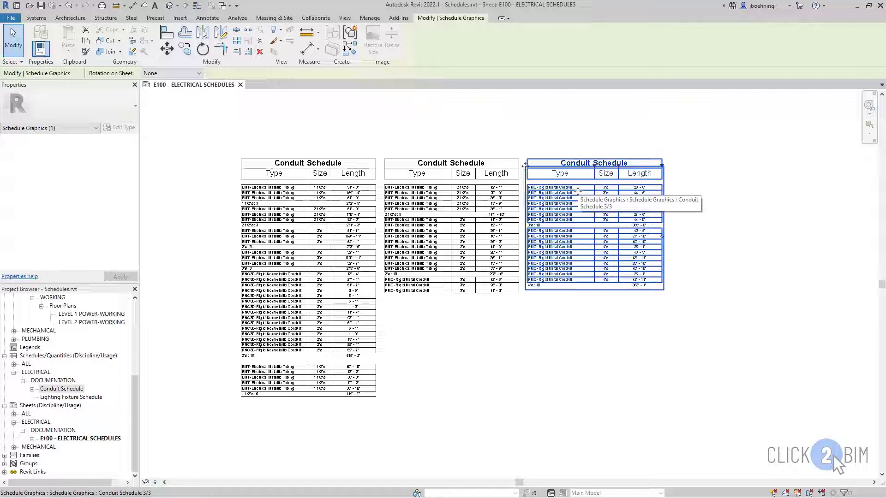
mouse_move(706, 199)
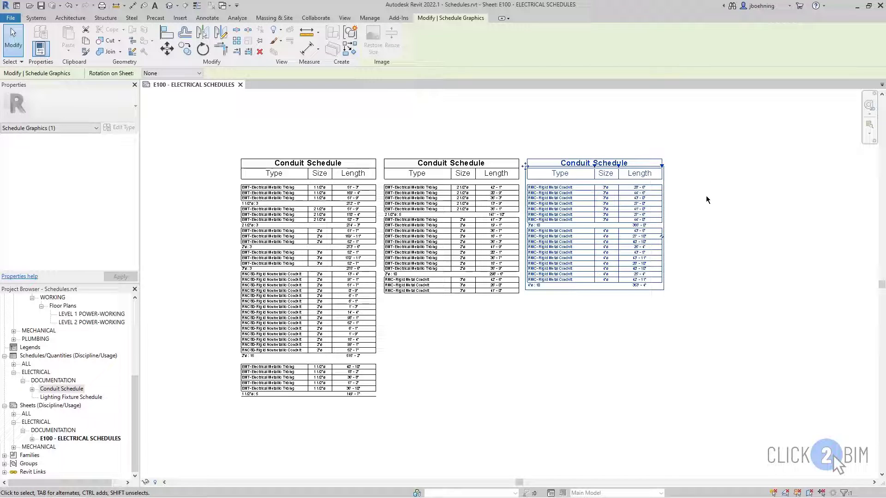
mouse_move(704, 200)
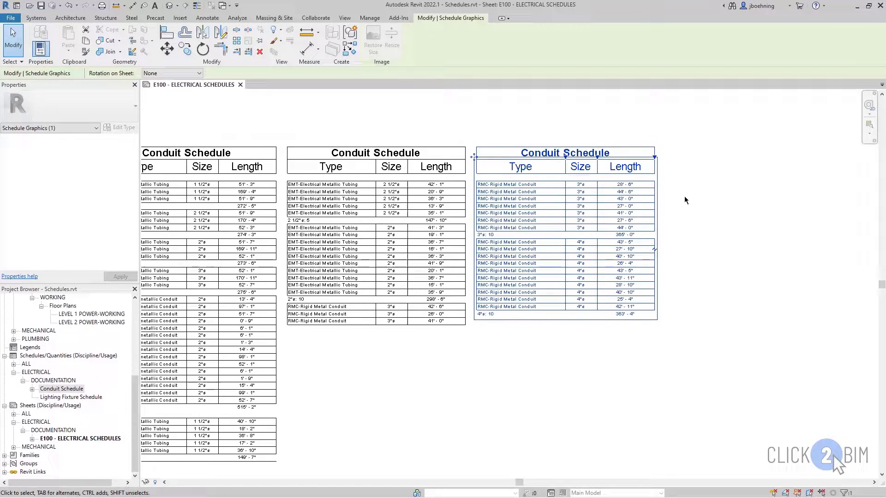
mouse_move(577, 213)
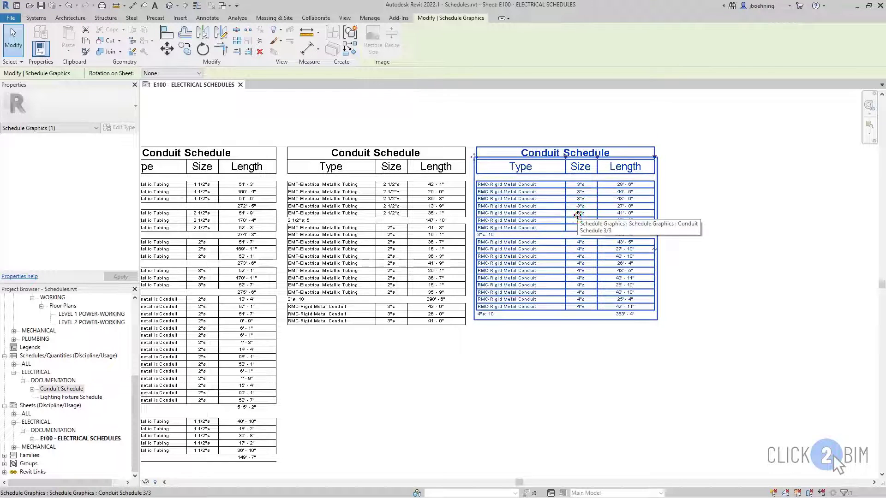
drag(577, 213, 385, 249)
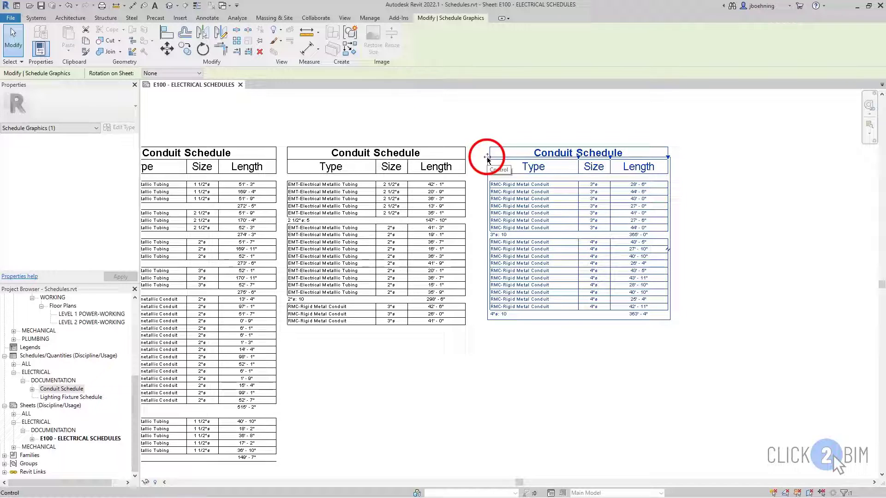
drag(486, 157, 461, 204)
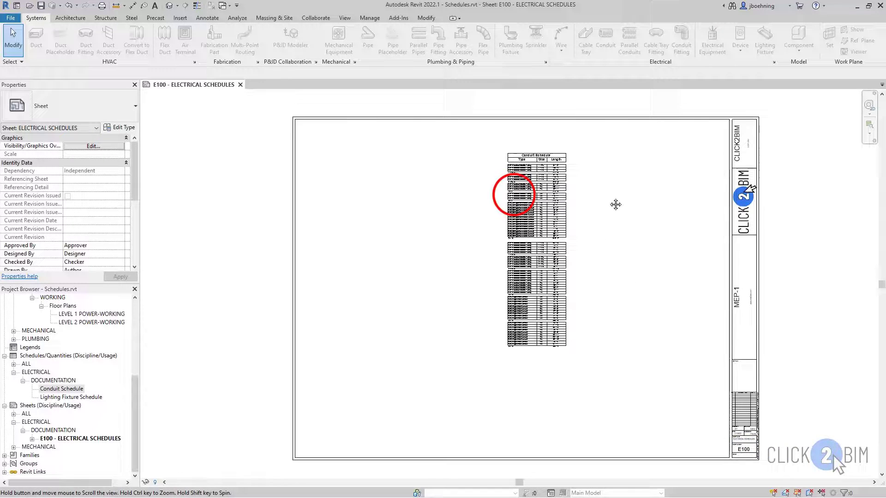
Grab the rejoined Conduit Schedule to move it elsewhere on sheet E100.
click(514, 195)
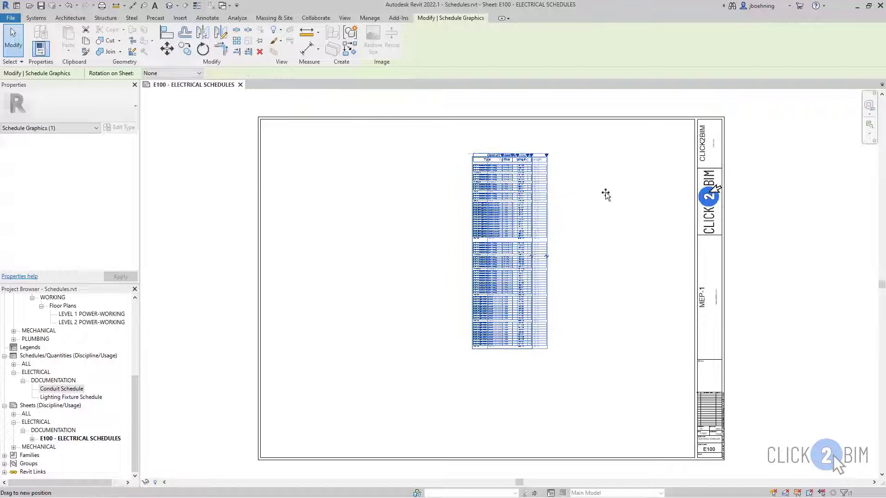